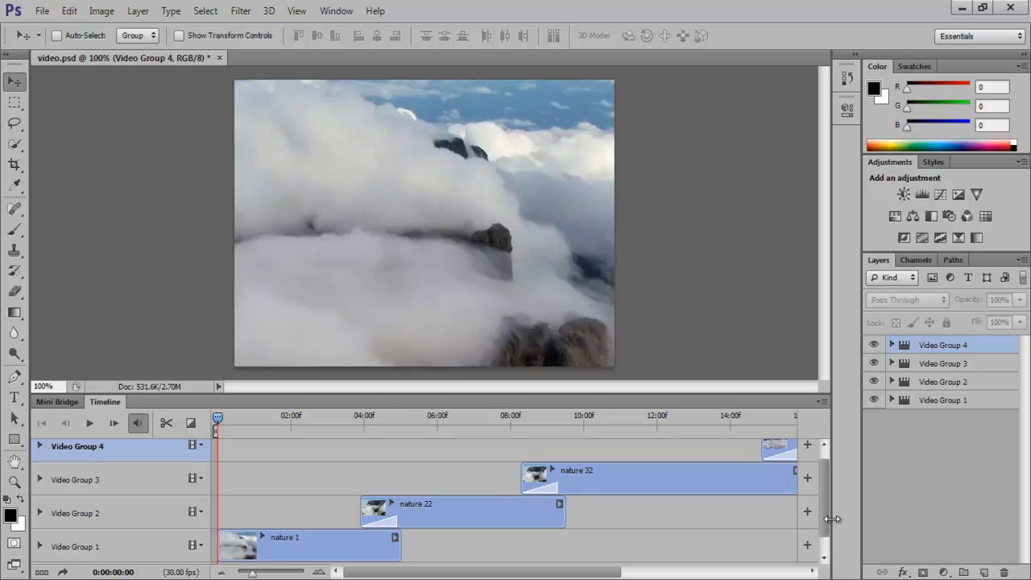
mouse_move(825, 514)
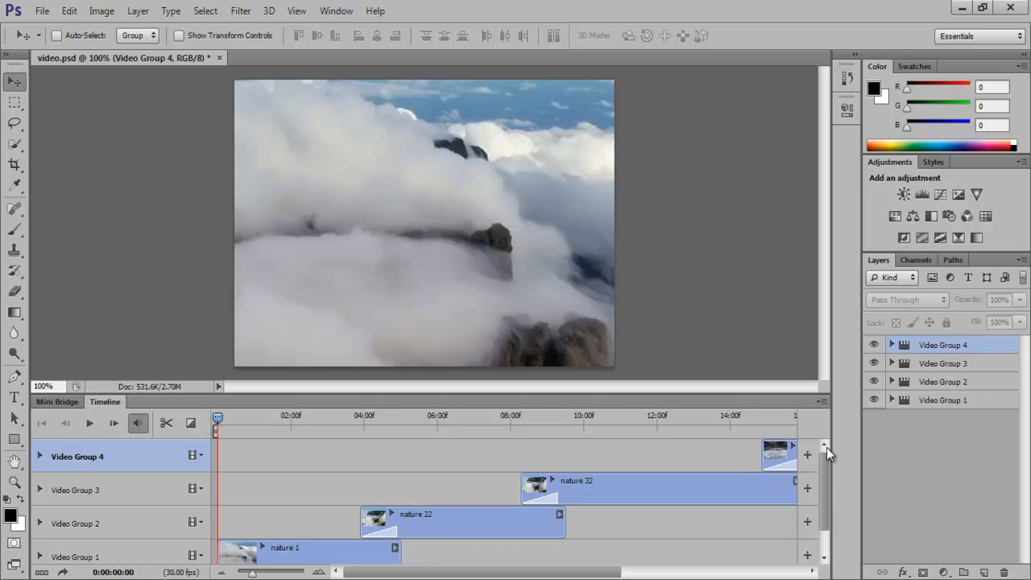
mouse_move(316, 508)
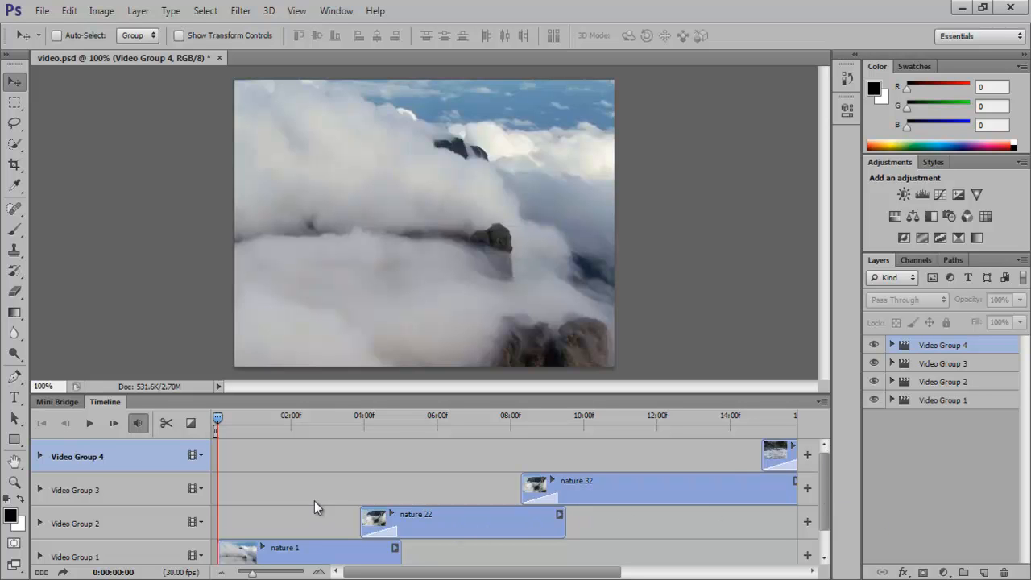
mouse_move(201, 459)
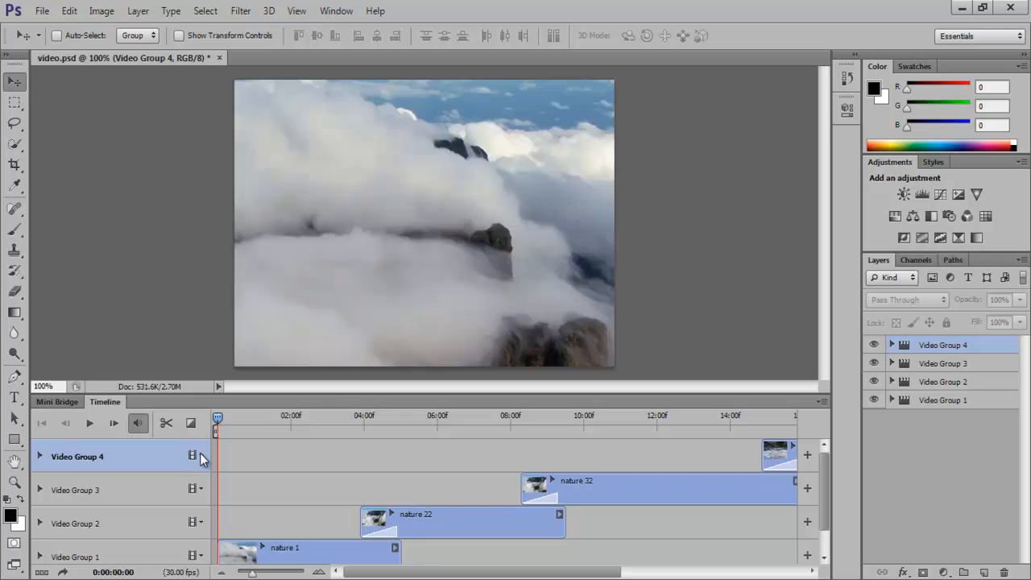
- Create an empty Video Group 5 from the track options and start adding clips to it
left_click(194, 456)
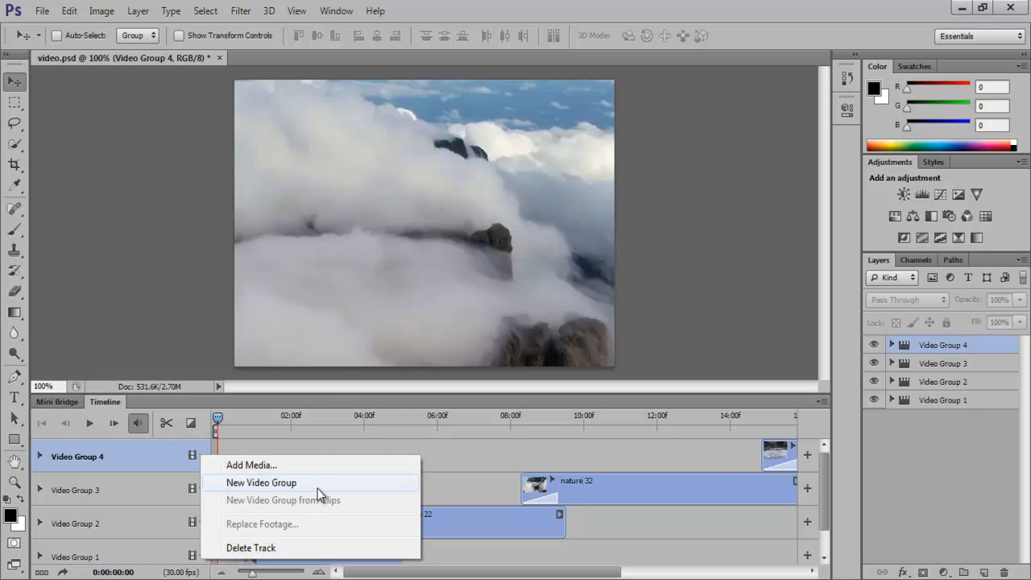
left_click(261, 482)
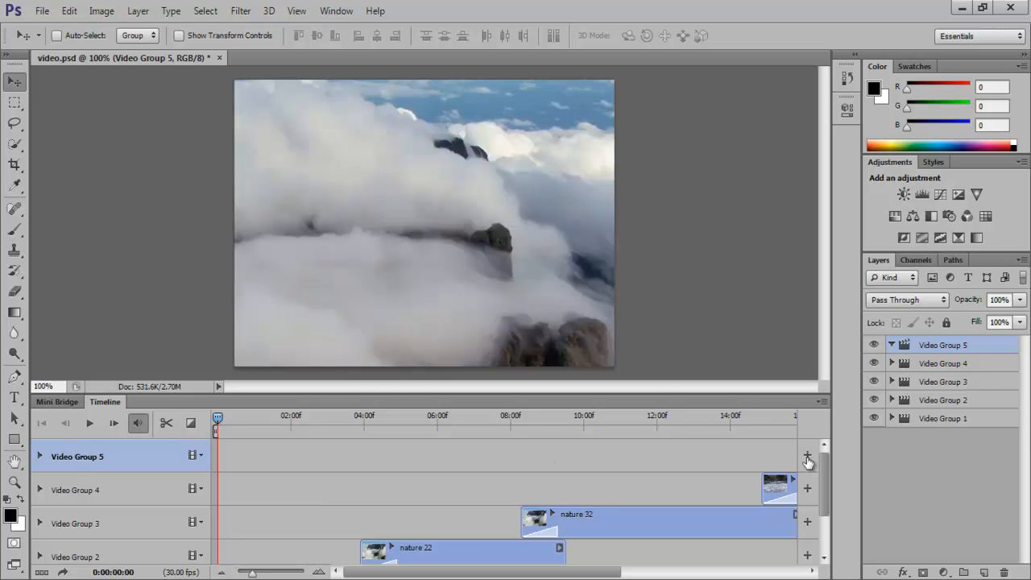
left_click(808, 461)
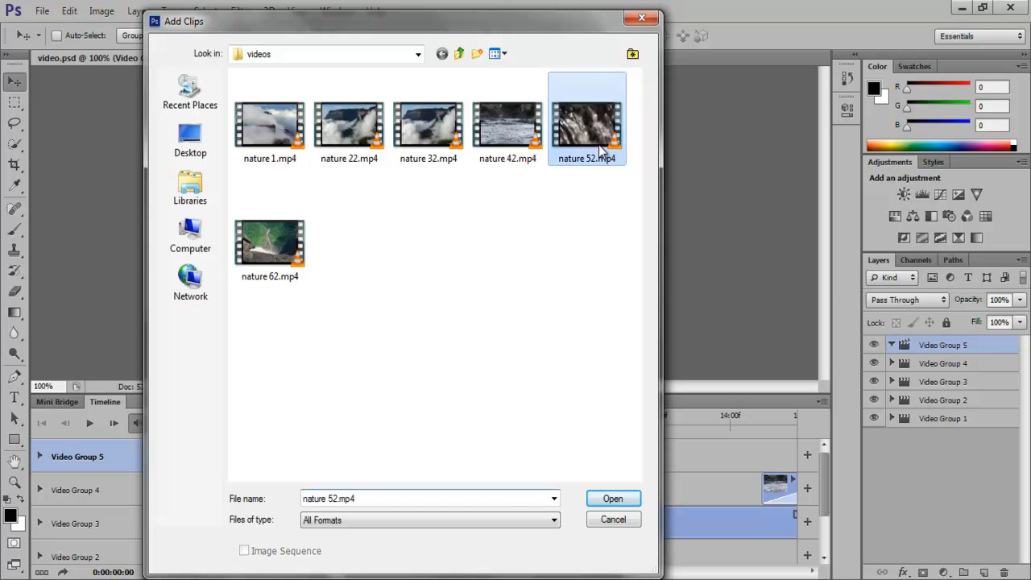
- Place the nature 52.mp4 clip into Video Group 5 at the start of the timeline
left_click(613, 498)
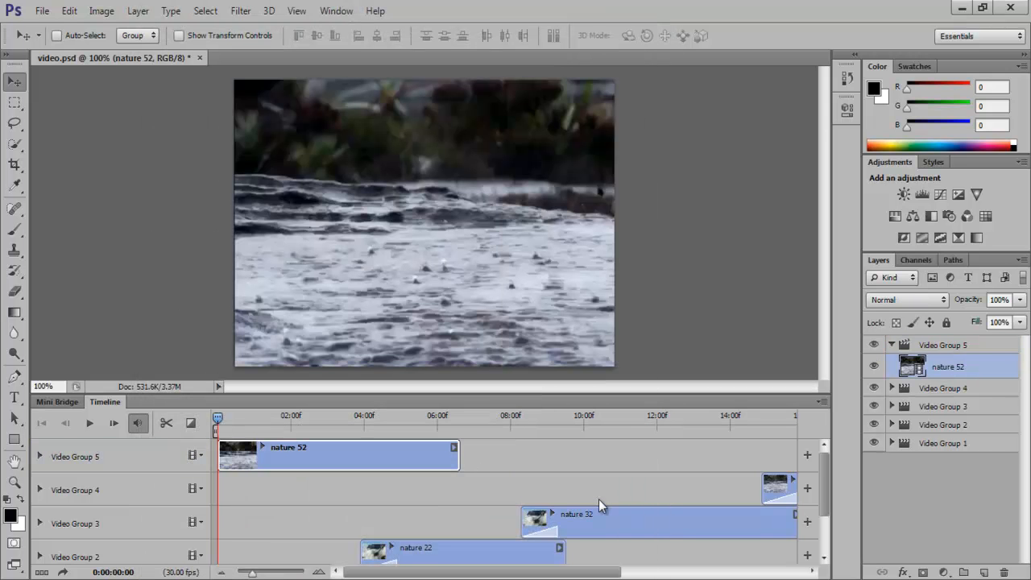
mouse_move(530, 487)
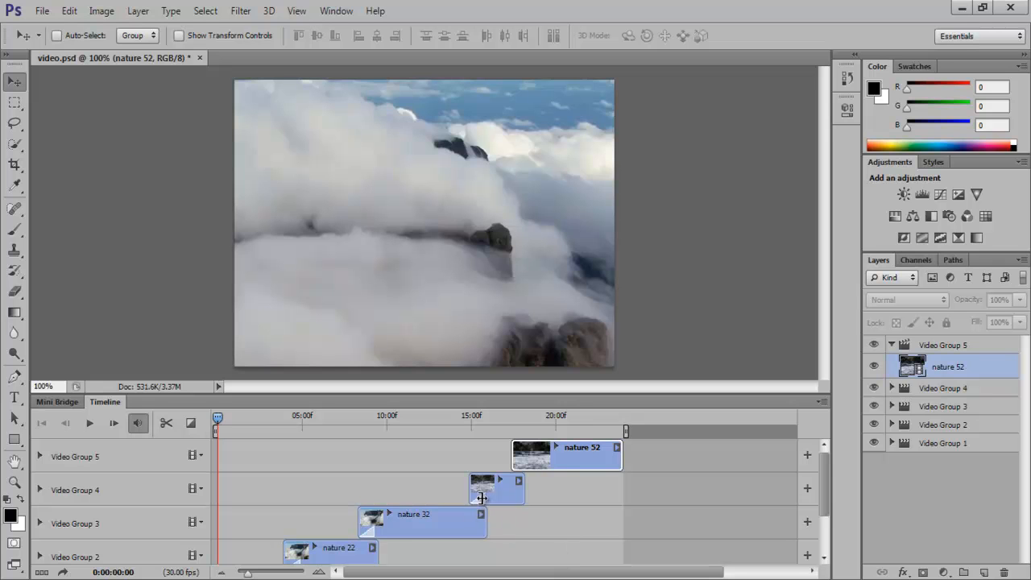
mouse_move(491, 508)
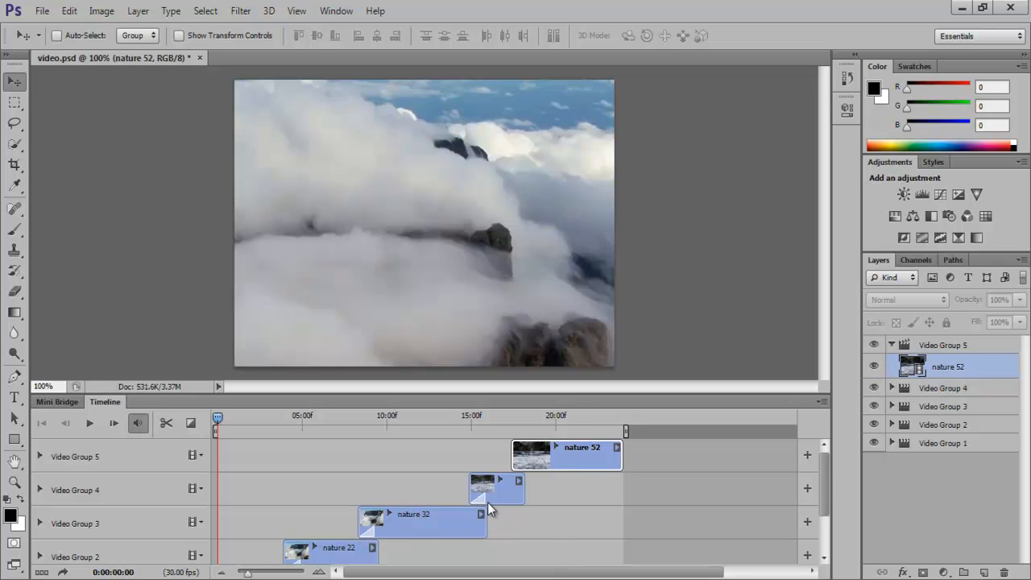
mouse_move(480, 522)
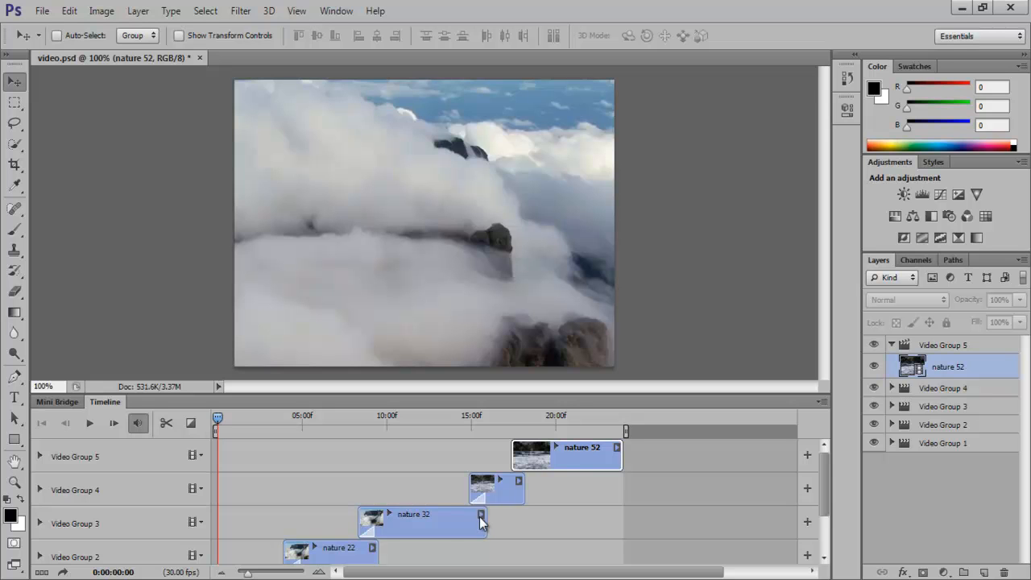
mouse_move(379, 506)
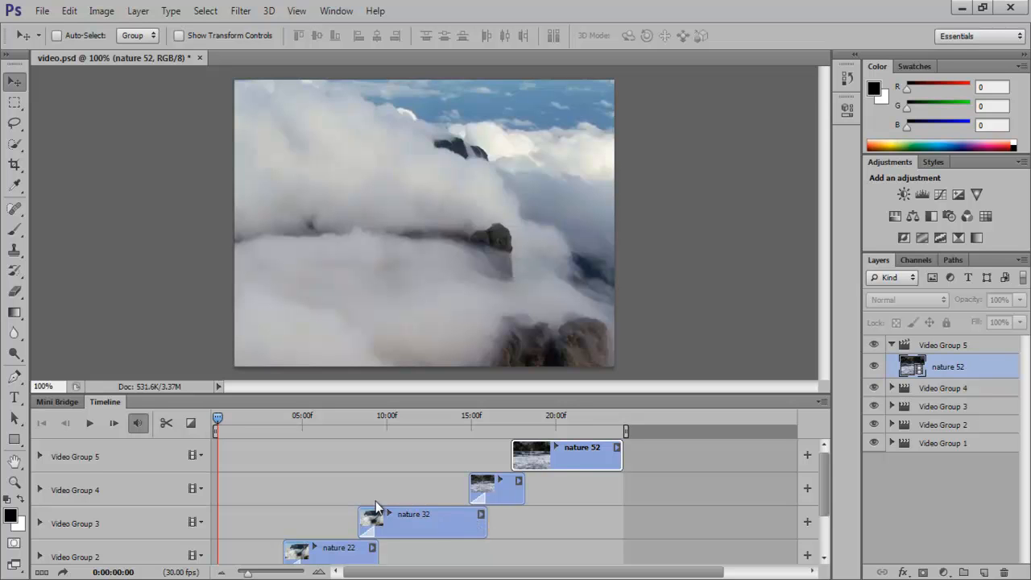
- Bring up the transition list to pick a one-second Fade for the clip boundaries
left_click(190, 422)
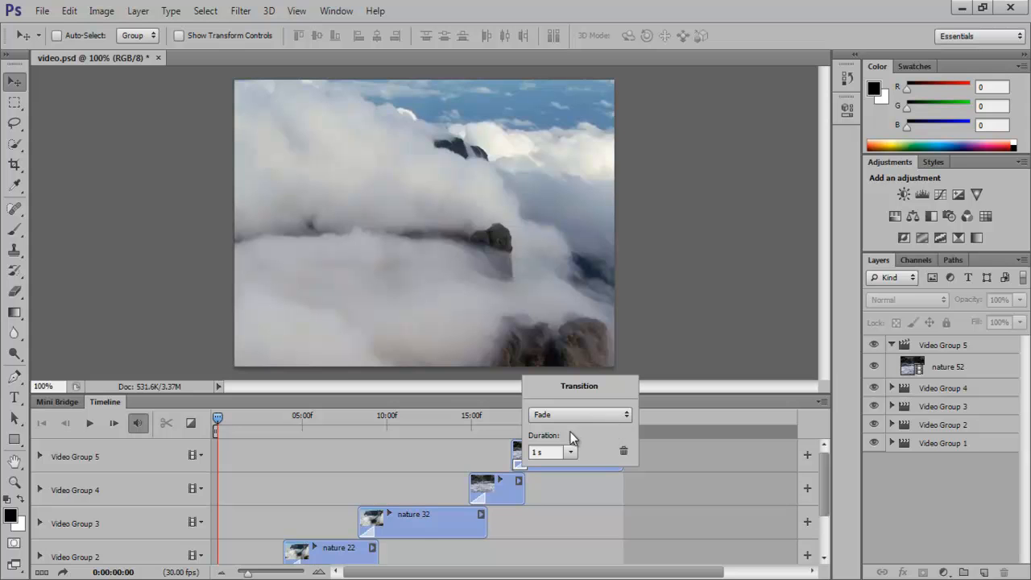
mouse_move(661, 428)
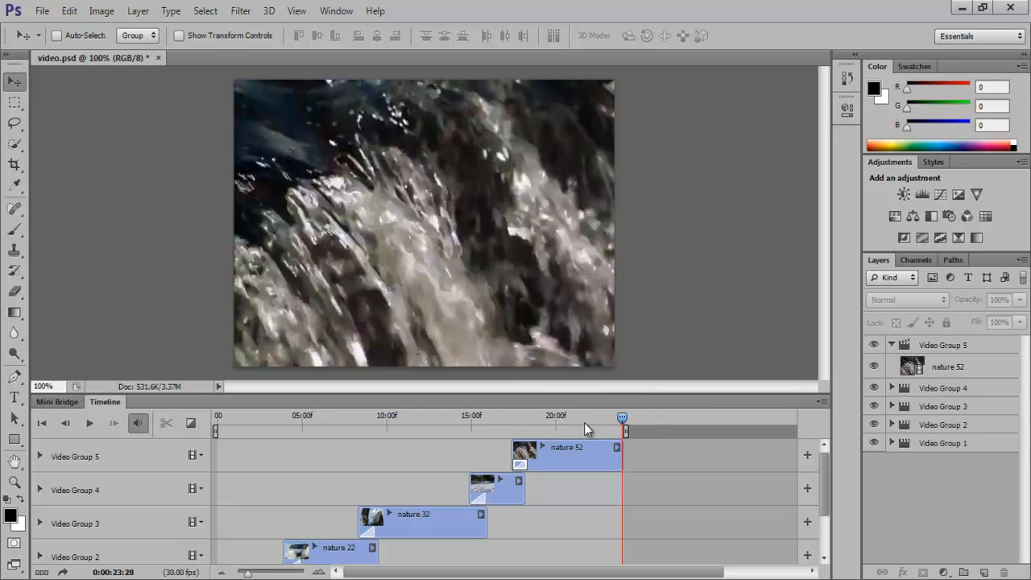
left_click(113, 422)
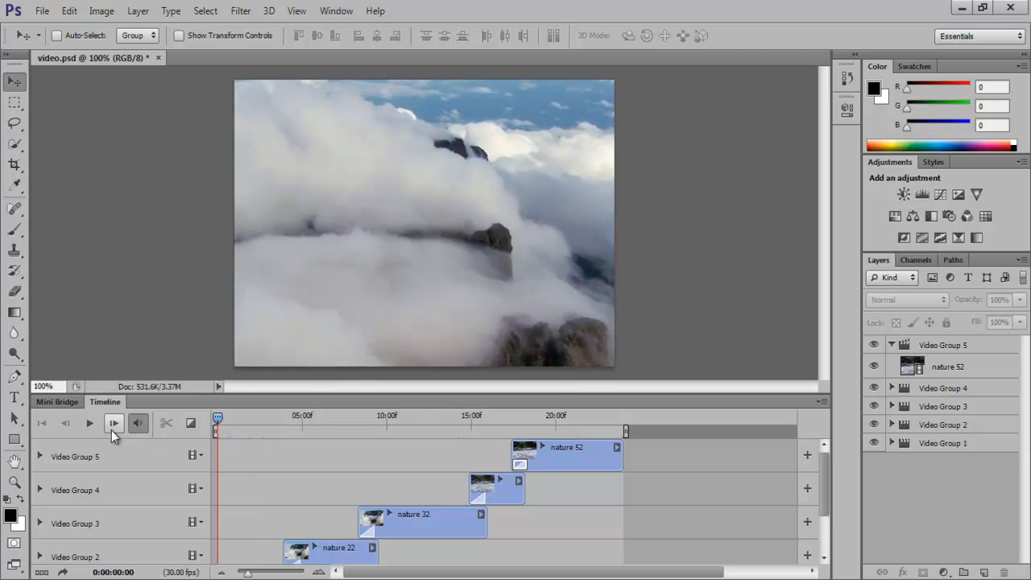
left_click(90, 422)
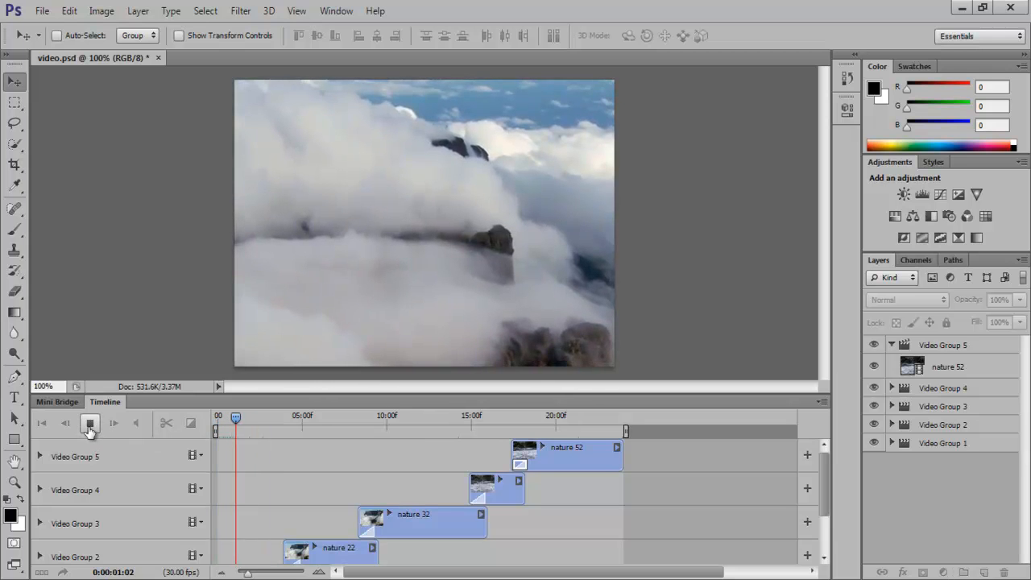
left_click(90, 422)
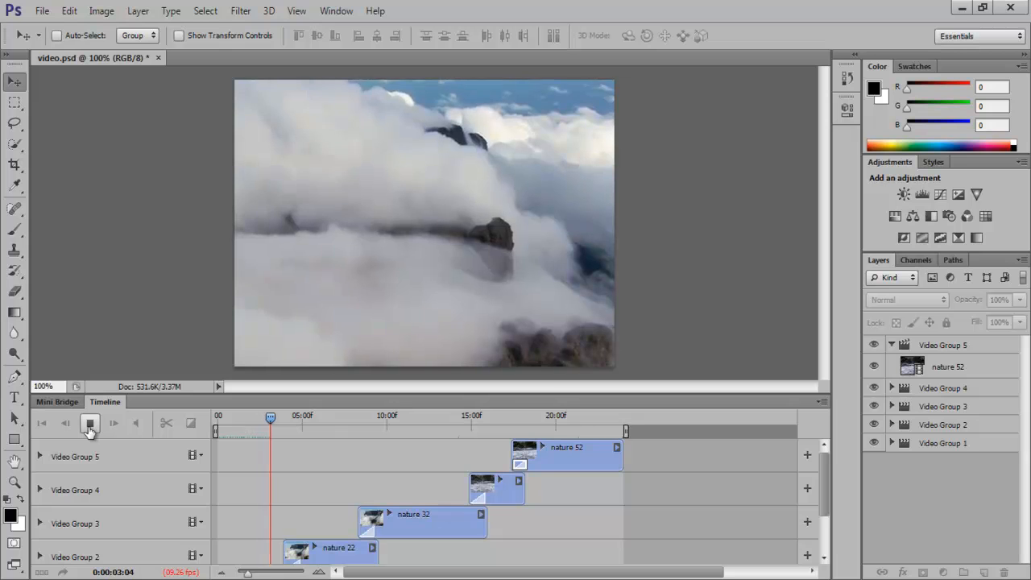
left_click(90, 422)
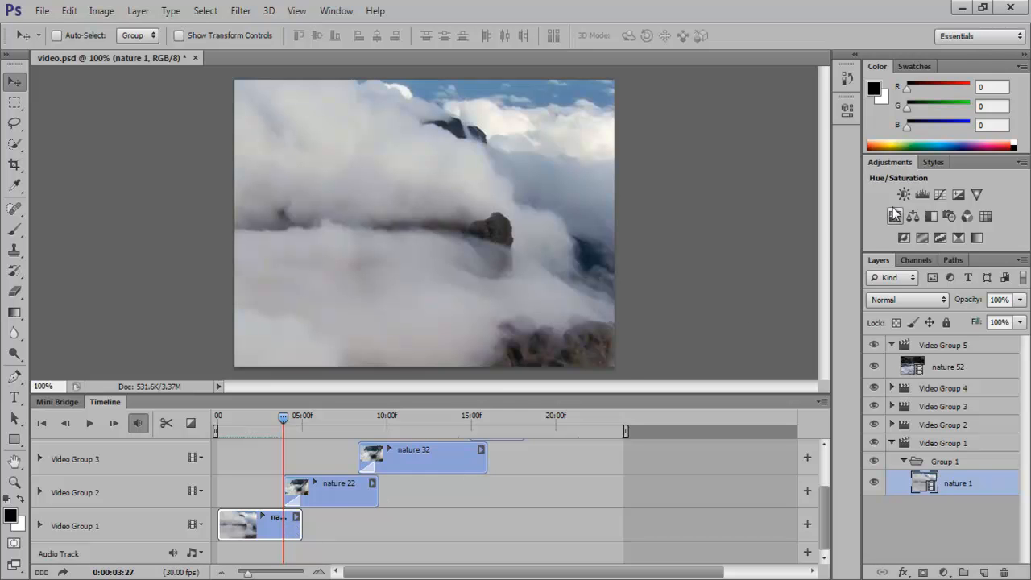
- Add Brightness/Contrast corrections to nature 1 and nature 42, raising nature 42's contrast
left_click(902, 194)
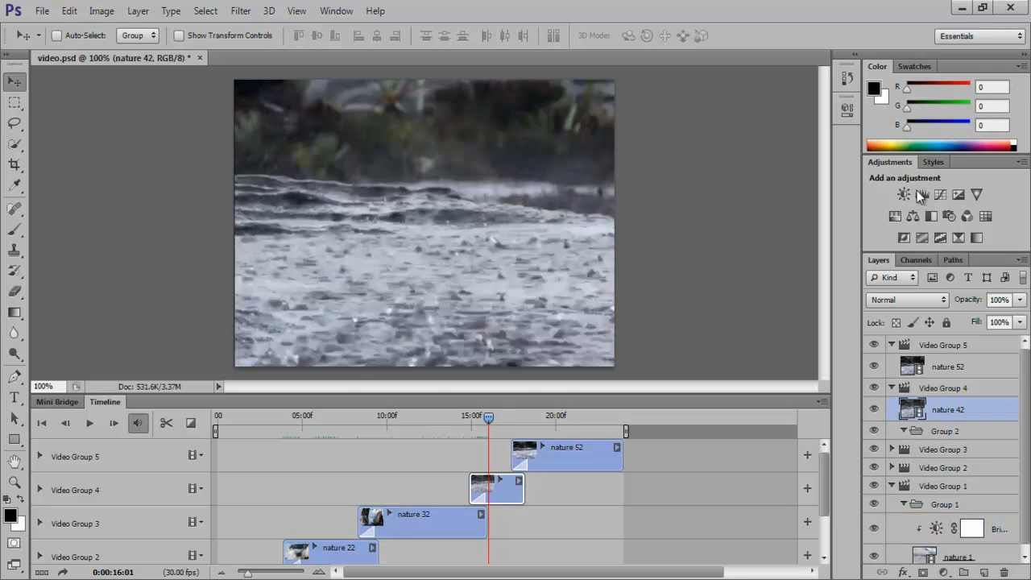
left_click(922, 193)
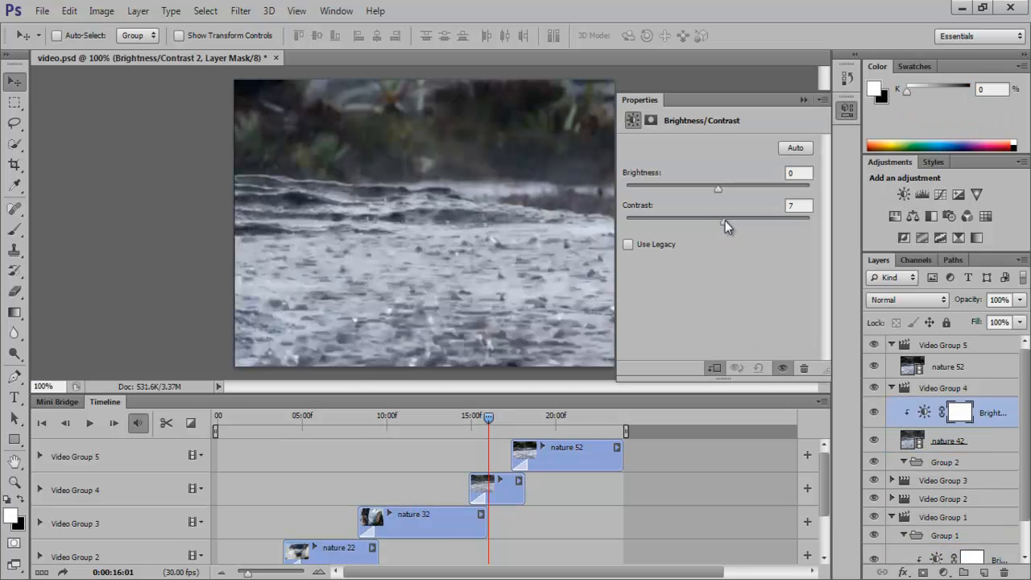
left_click_drag(718, 218, 806, 218)
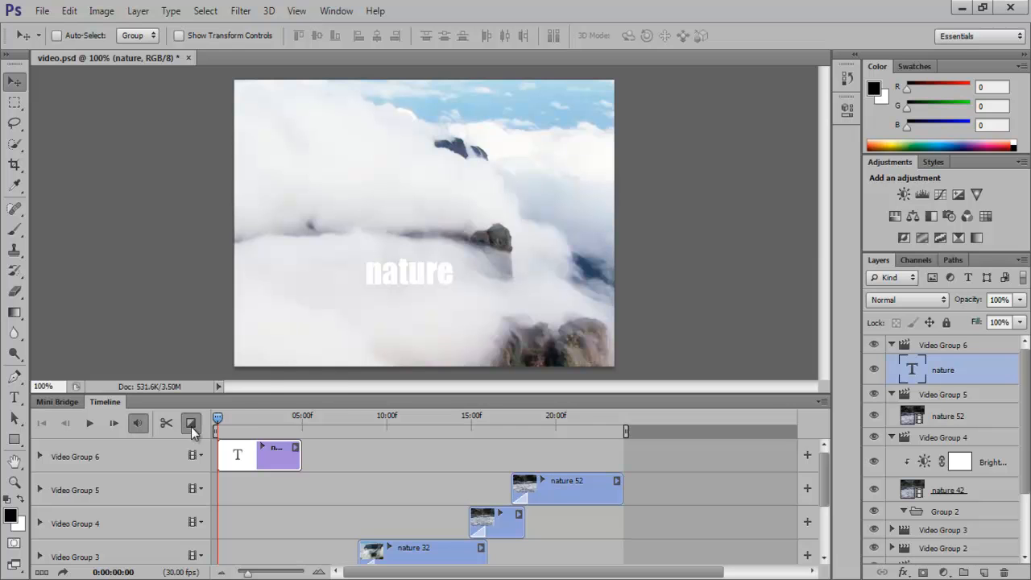
- Give the 'nature' title clip a starting Fade and dismiss its duration settings
left_click(191, 422)
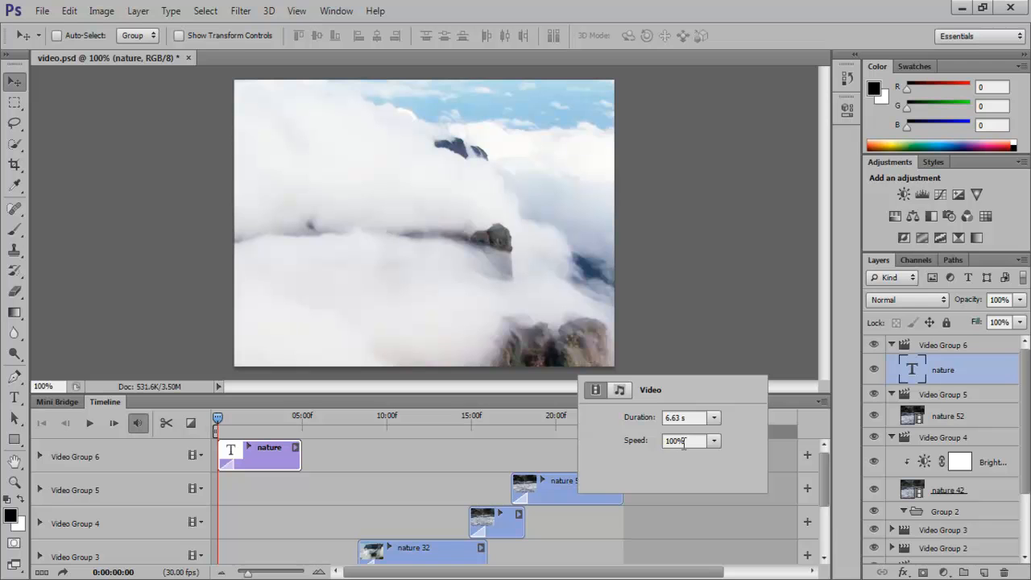
left_click(619, 389)
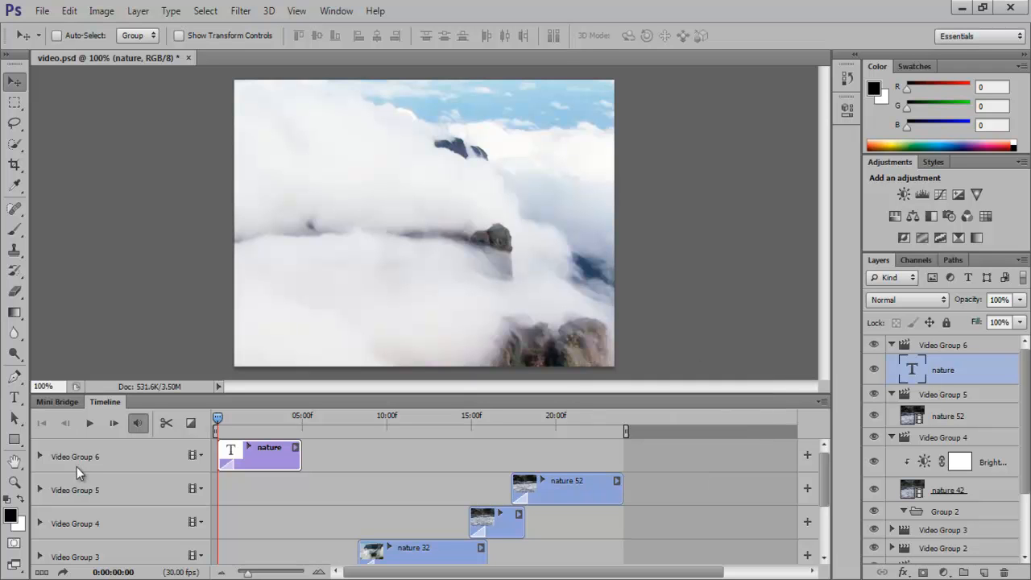
- Go to the File commands to reach Export > Render Video
left_click(42, 9)
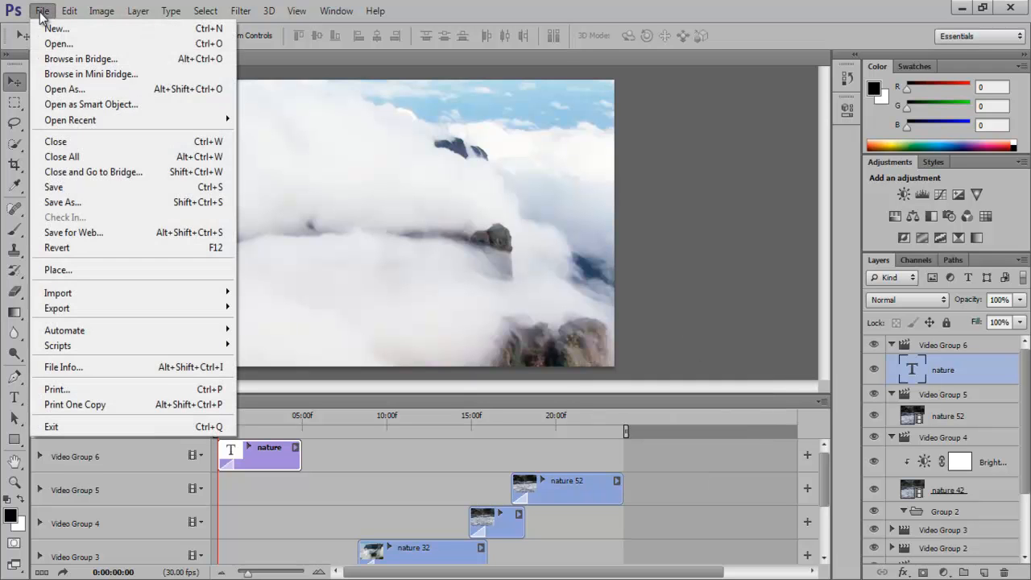
mouse_move(56, 308)
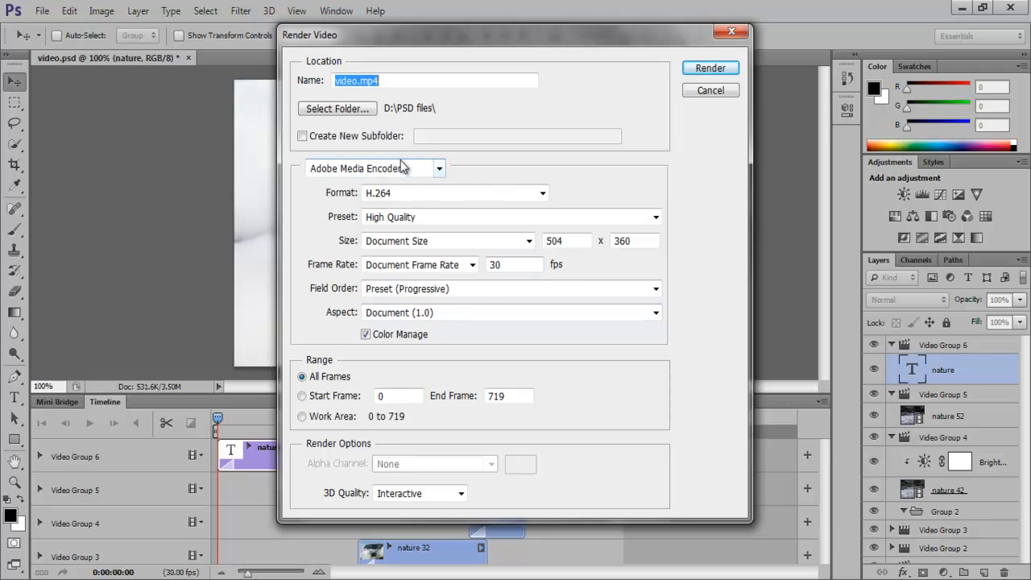
- Choose the High Quality preset for the H.264 render of video.mp4
left_click(373, 169)
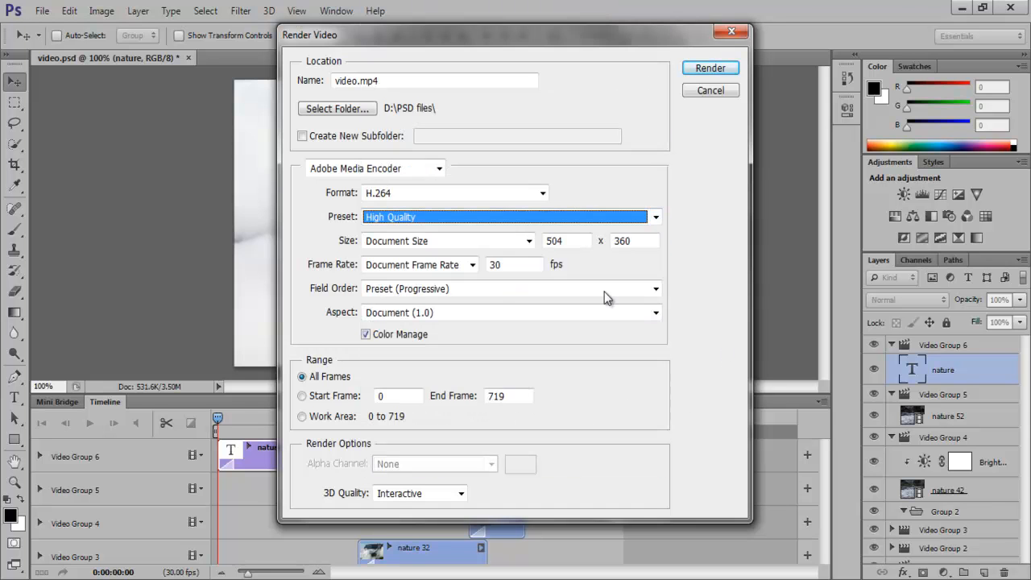
mouse_move(709, 67)
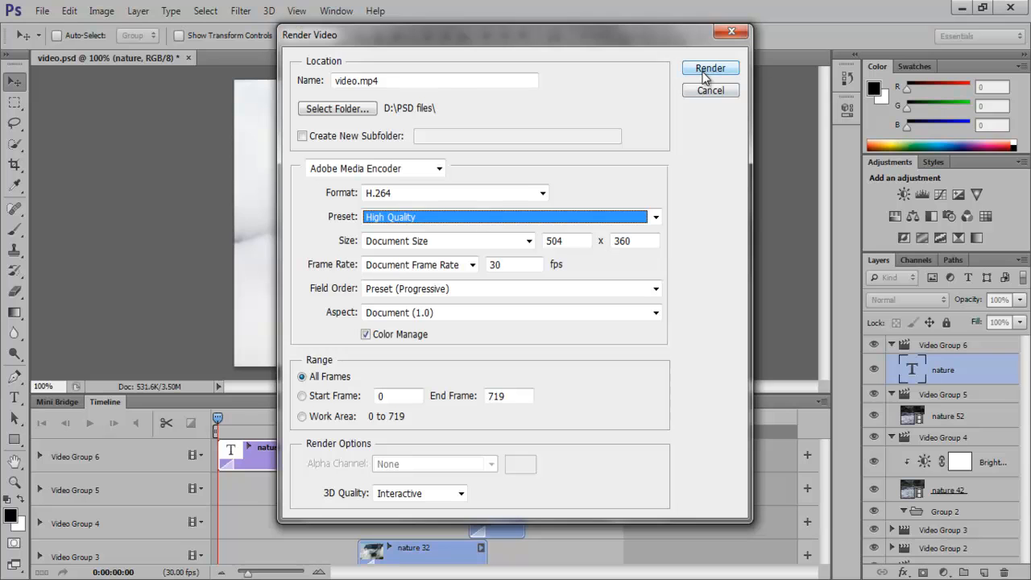